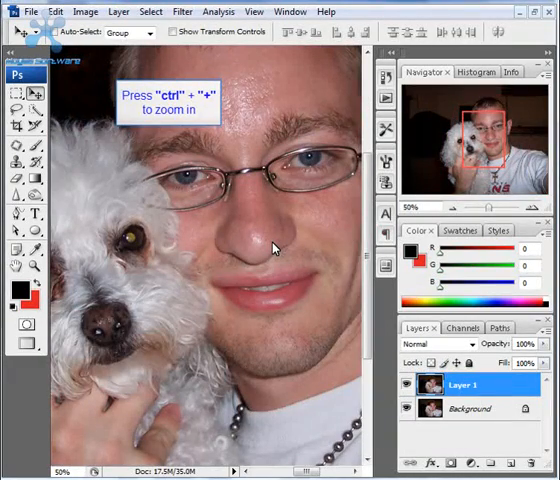
Zoom in closer on the man's forehead with Ctrl++
key(ctrl+plus)
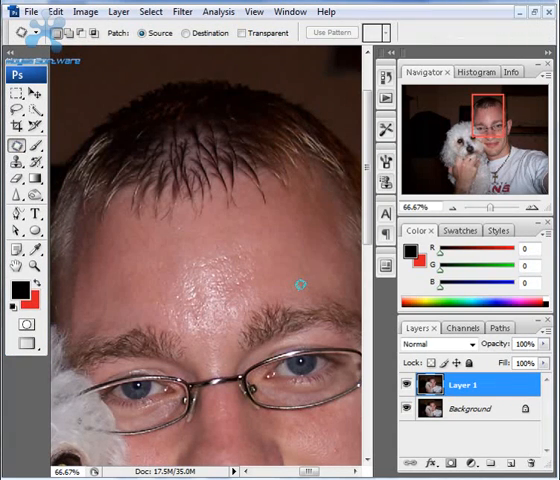
Lasso each forehead wrinkle with the Patch tool and drag it onto smooth nearby skin
drag(300, 284, 210, 236)
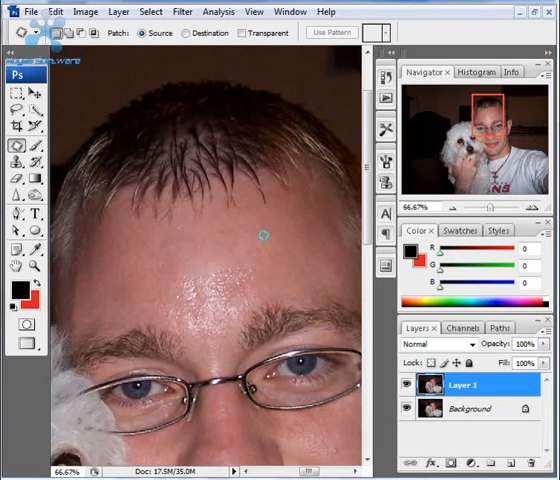
drag(262, 236, 224, 264)
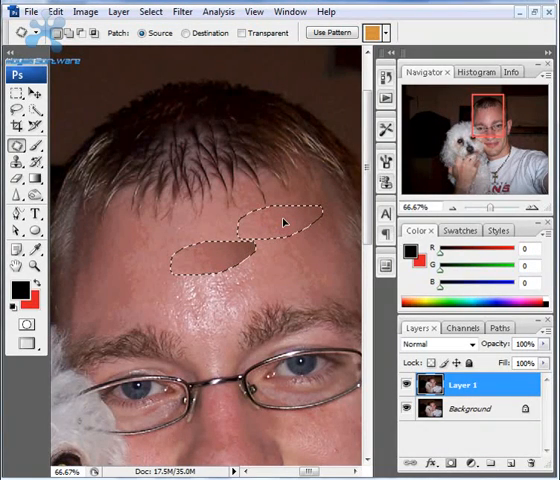
drag(280, 220, 296, 270)
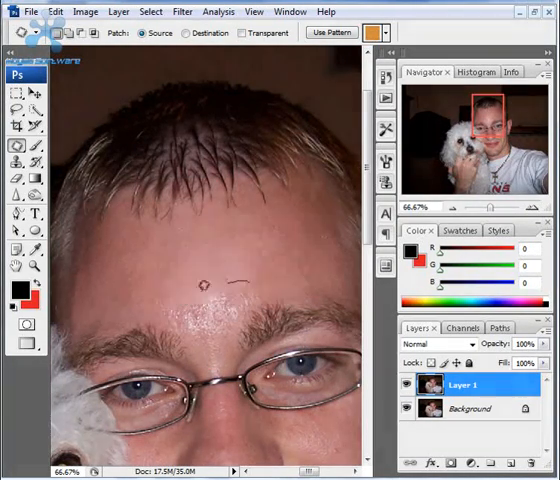
drag(200, 284, 256, 300)
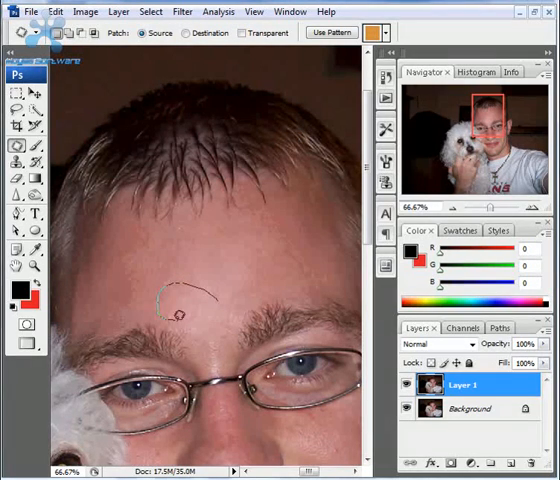
drag(176, 310, 210, 290)
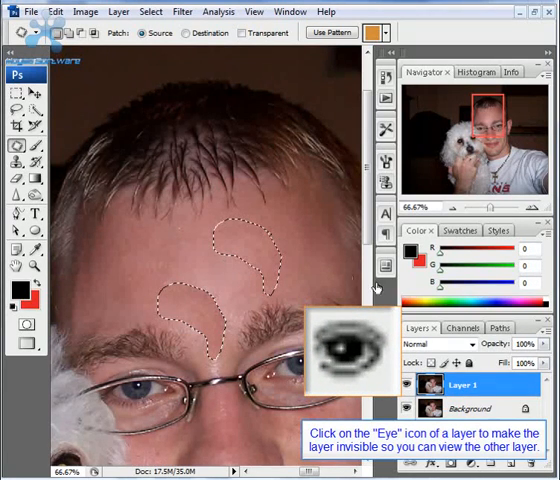
Hide Layer 1 via its eye icon to view the original Background forehead, then show it again
click(406, 384)
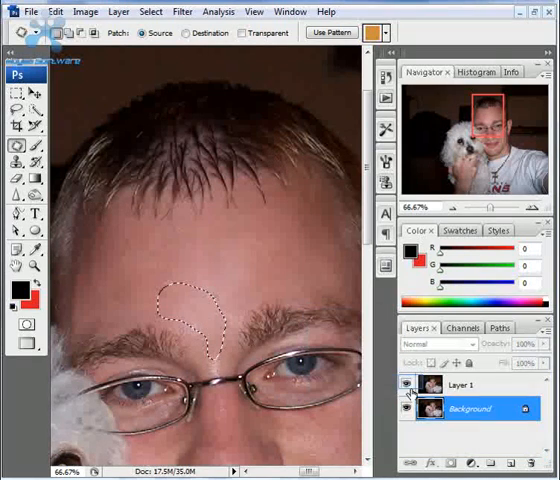
click(408, 384)
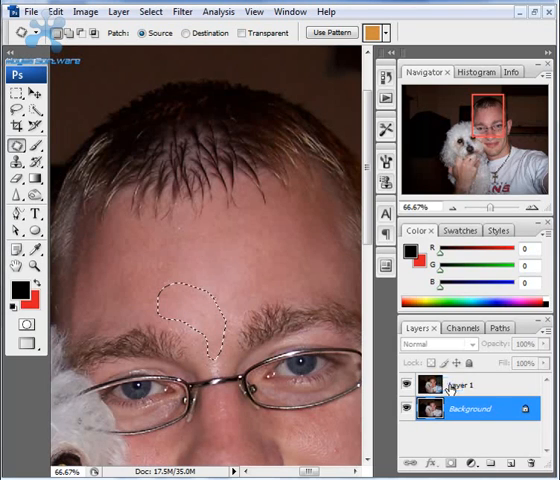
click(460, 384)
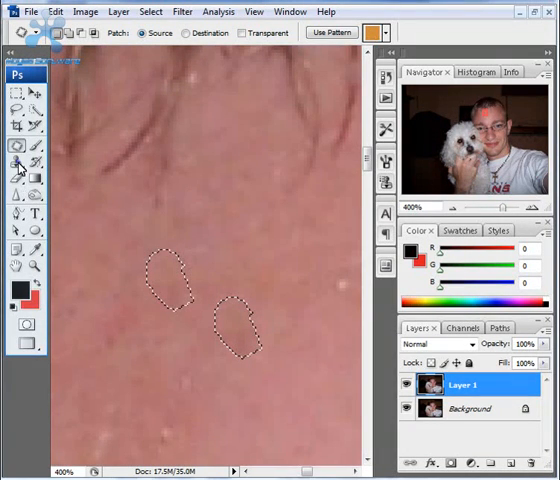
Patch a small forehead spot, then Clone Stamp clean skin over the forehead glare
click(16, 160)
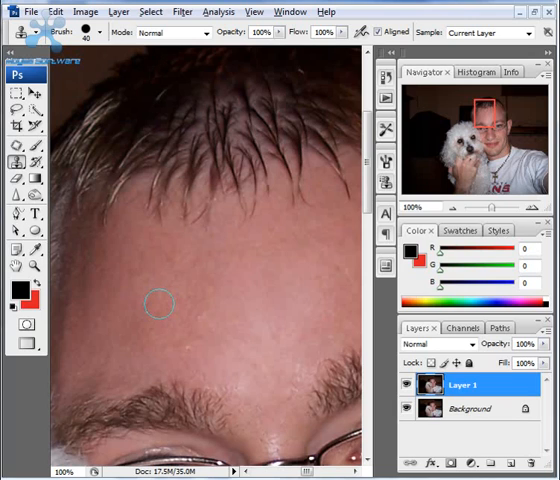
click(128, 292)
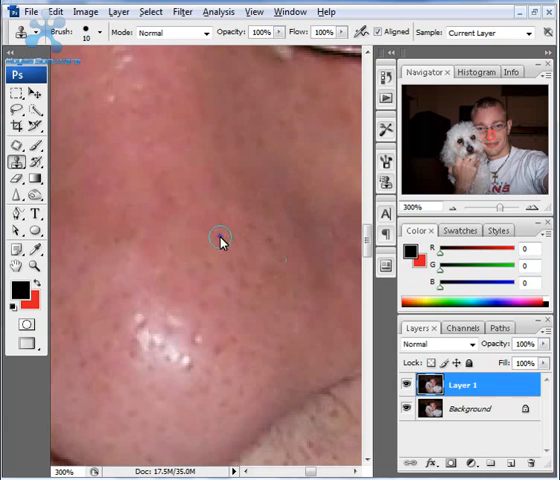
mouse_move(228, 264)
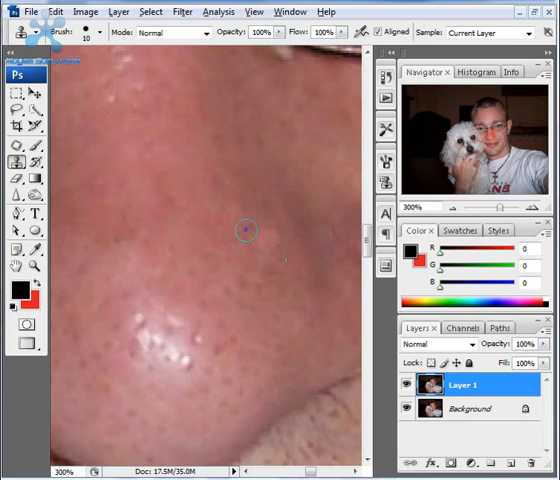
Clone Stamp sampled clean skin over two blackheads on the nose
click(222, 268)
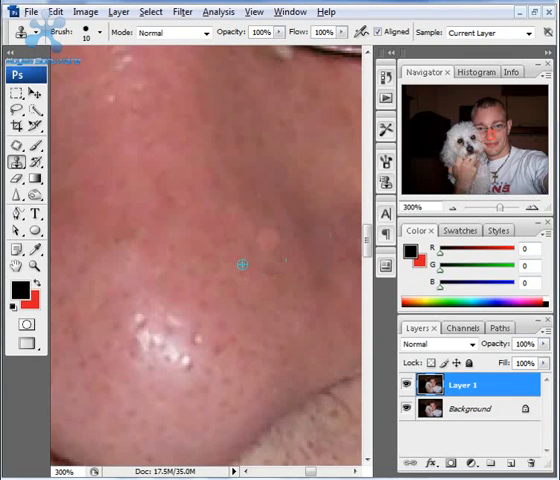
click(238, 266)
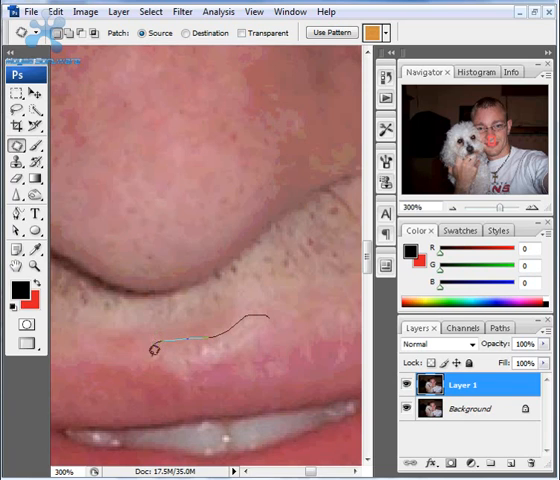
Patch a blemish above the upper lip and another near the lips with clean skin
drag(148, 348, 284, 336)
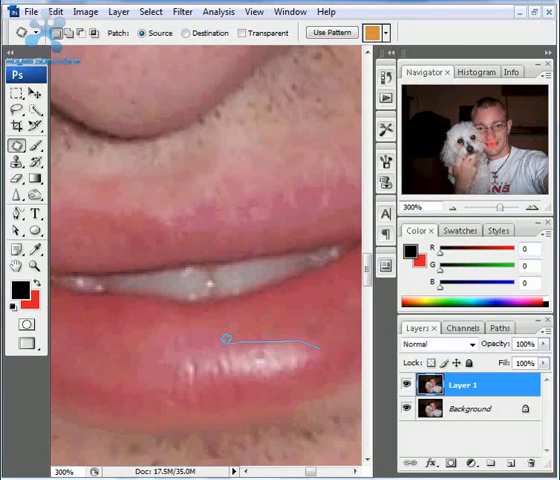
drag(224, 338, 264, 372)
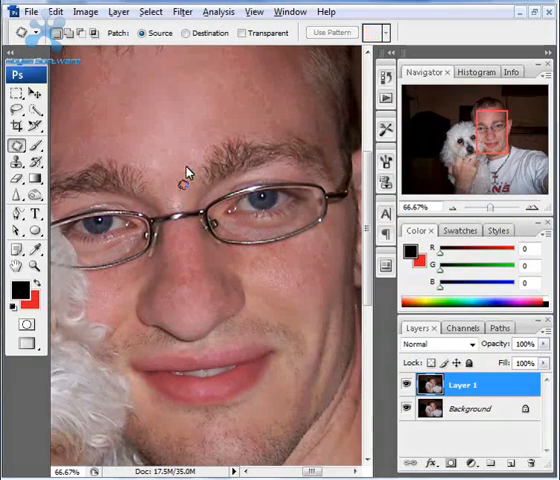
Patch the spot between the eyebrows, then bring up the Image menu
drag(184, 184, 204, 140)
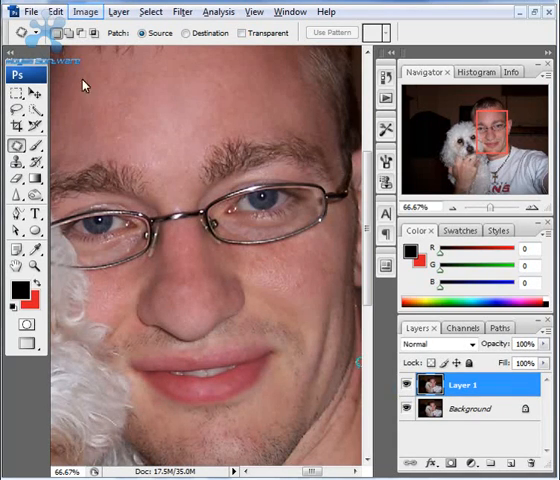
click(84, 12)
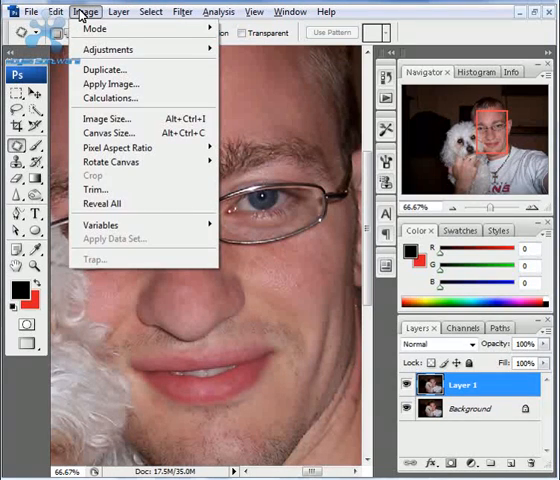